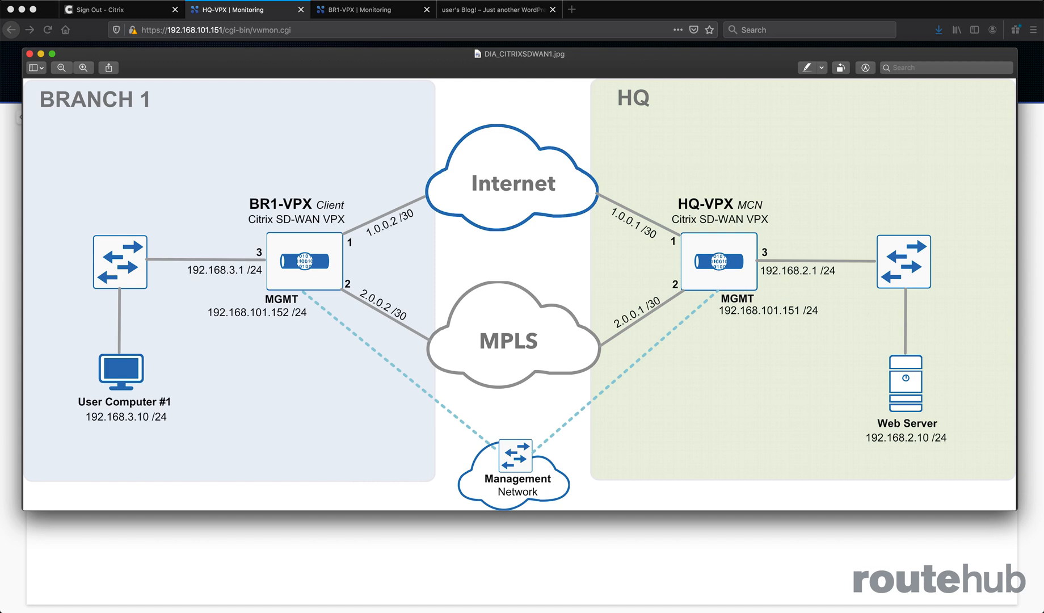
pyautogui.moveTo(41, 54)
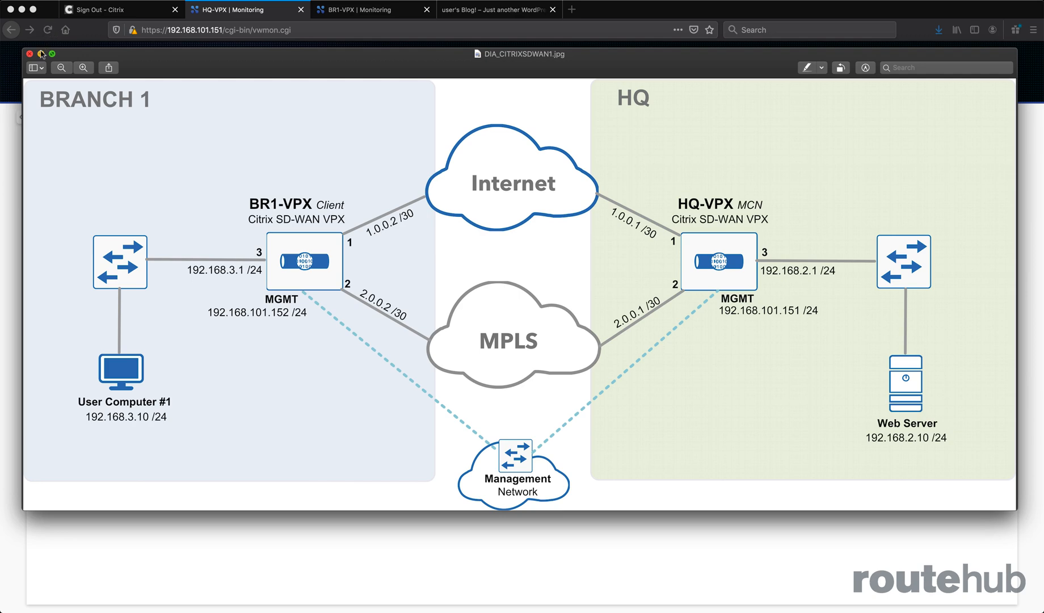